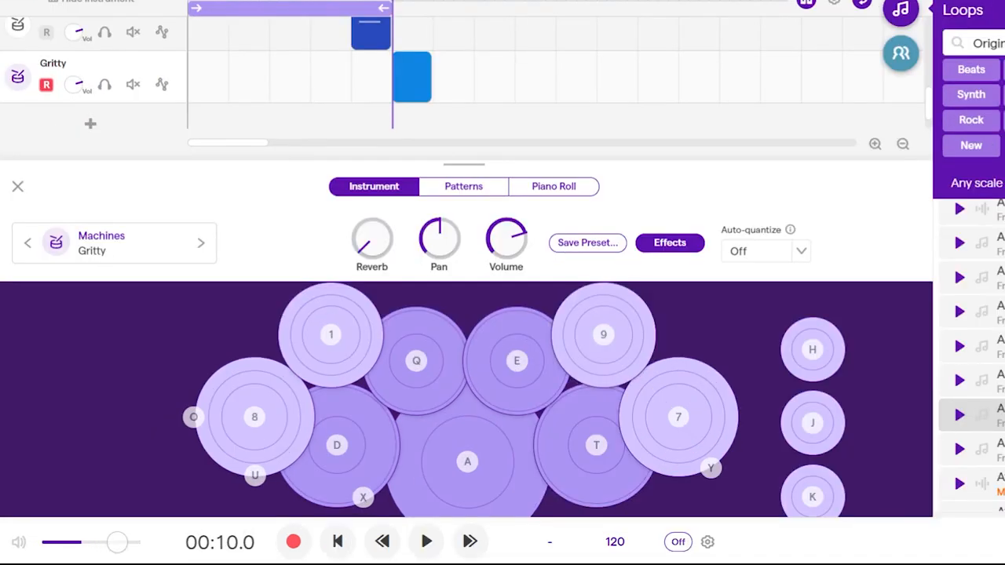
Step: Audition a few Gritty drum-machine pads before switching the panel to the Flag track
{"action": "left_click", "coordinate": [603, 335]}
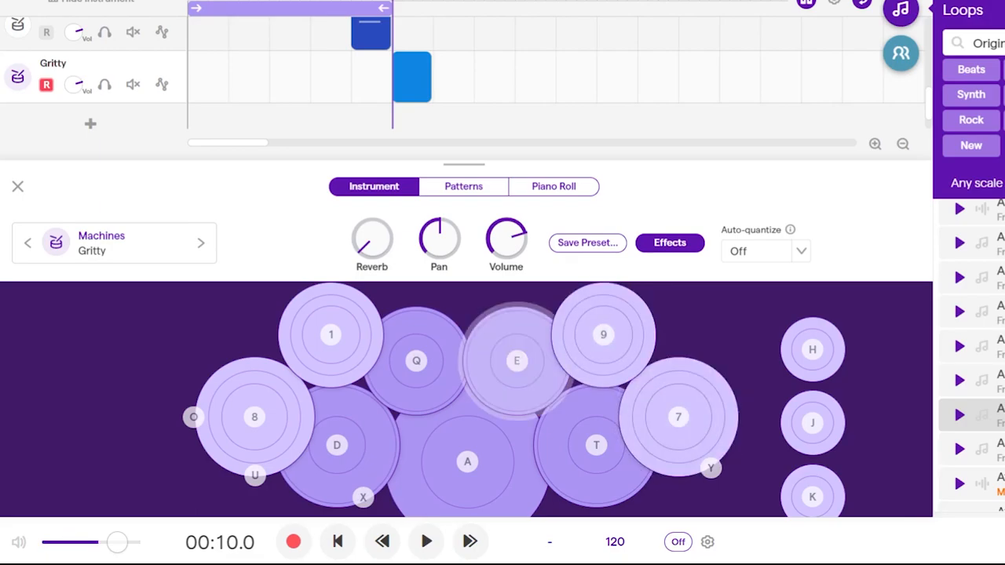
{"action": "left_click", "coordinate": [517, 360]}
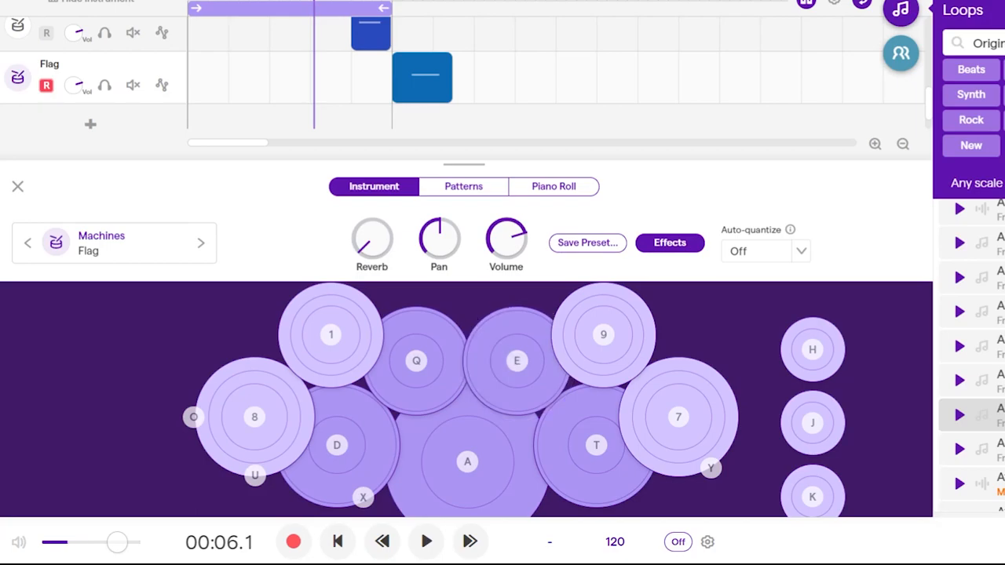
{"action": "left_click", "coordinate": [517, 360]}
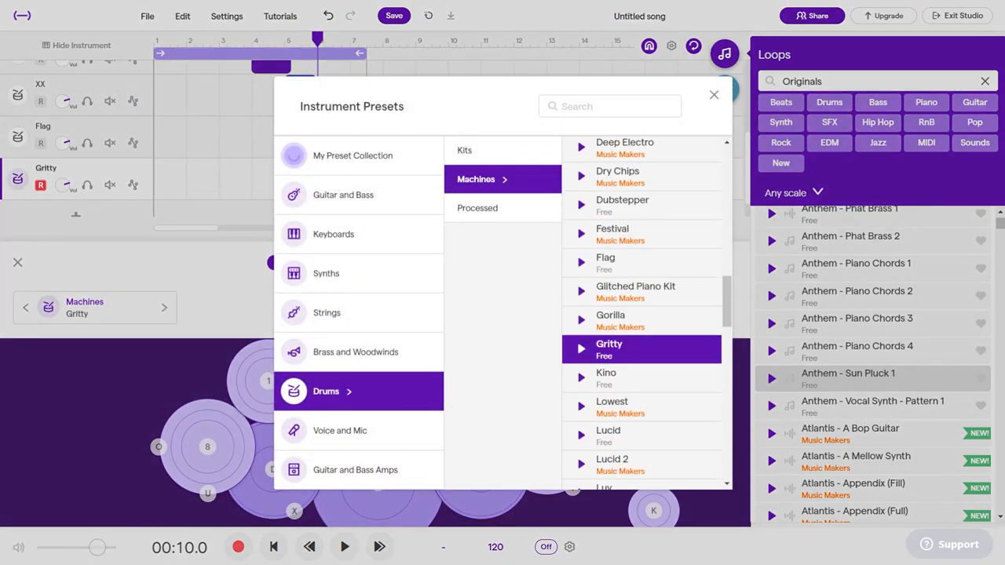
Step: Load the Gritty machine preset from Drums > Machines onto the bottom drum track
{"action": "left_click", "coordinate": [713, 94]}
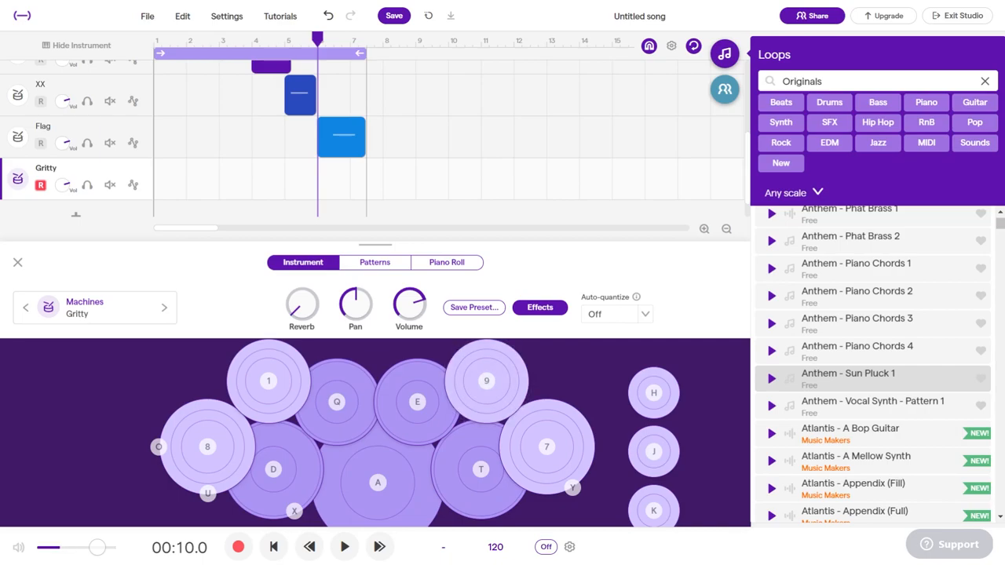